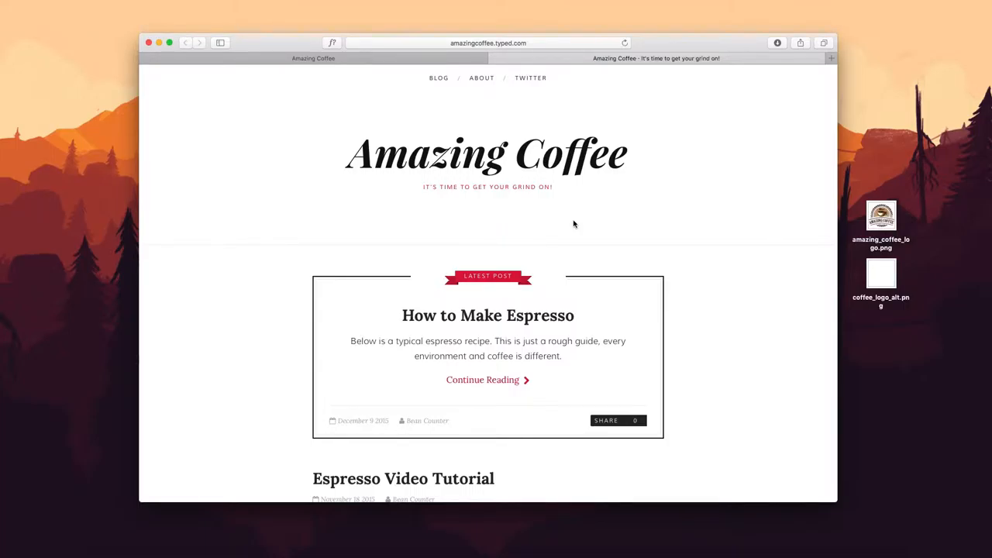
{"action": "mouse_move", "coordinate": [549, 227]}
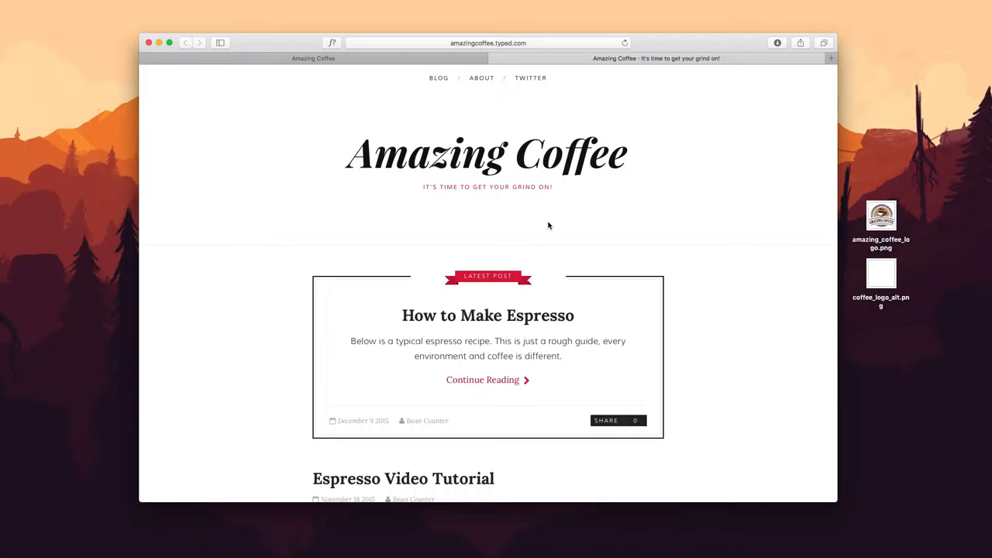
{"action": "mouse_move", "coordinate": [540, 225]}
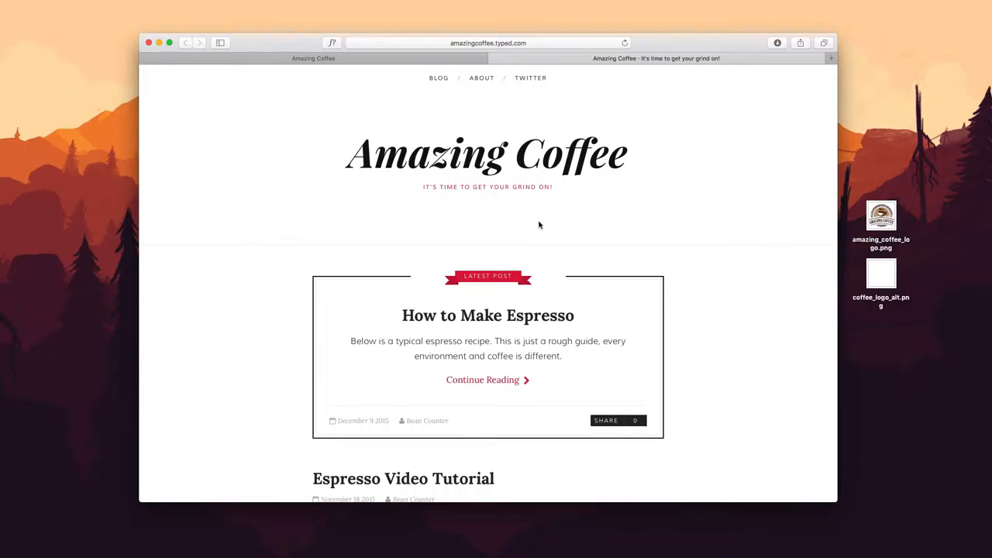
{"action": "mouse_move", "coordinate": [540, 241]}
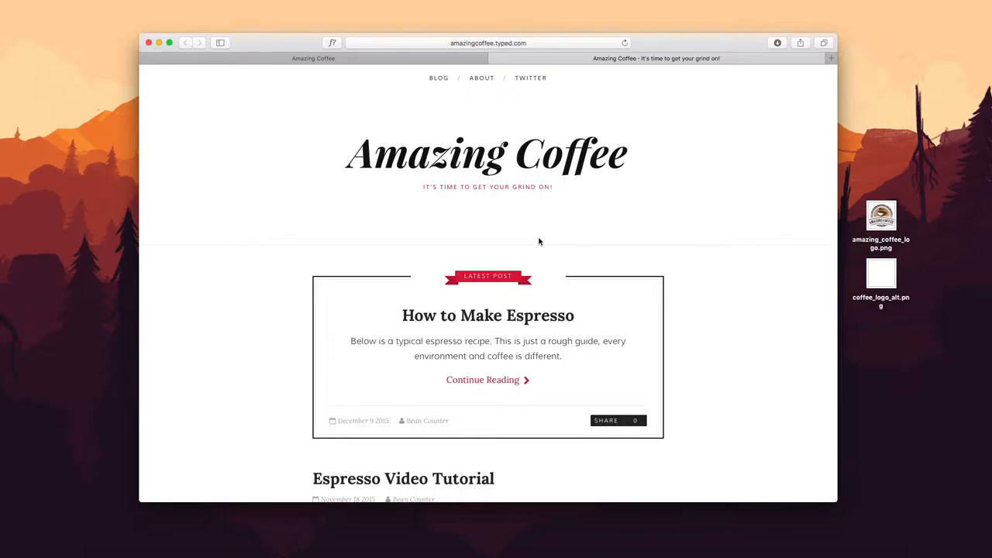
Browse the live Amazing Coffee blog and its About page, then go to the site's General settings.
{"action": "scroll", "scroll_direction": "down", "scroll_amount": 3}
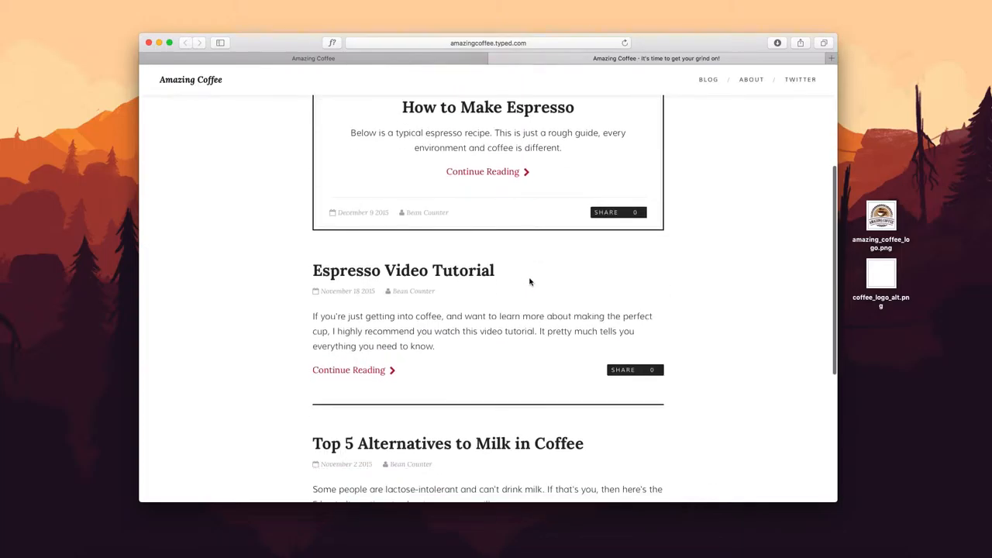
{"action": "scroll", "scroll_direction": "up", "scroll_amount": 3}
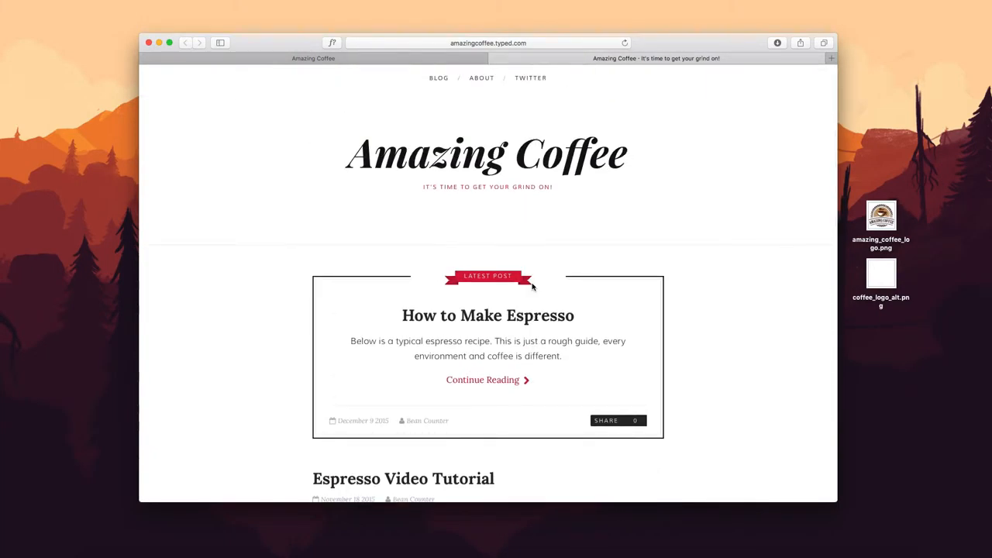
{"action": "mouse_move", "coordinate": [481, 78]}
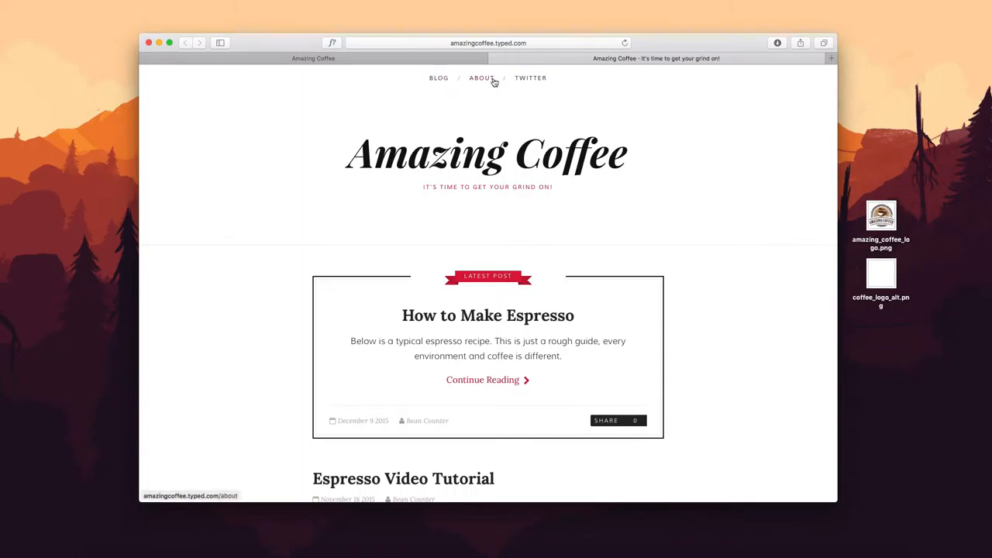
{"action": "left_click", "coordinate": [481, 77]}
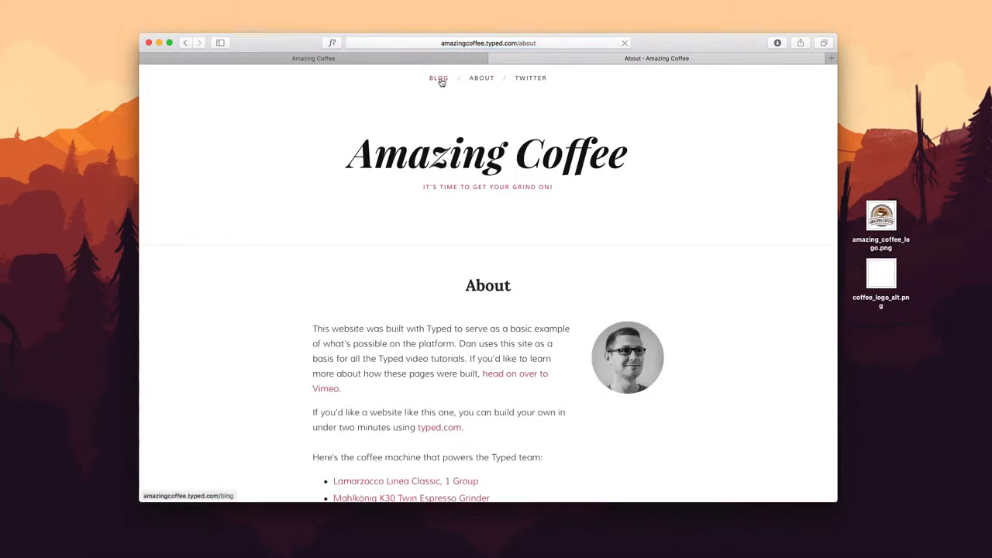
{"action": "left_click", "coordinate": [439, 77]}
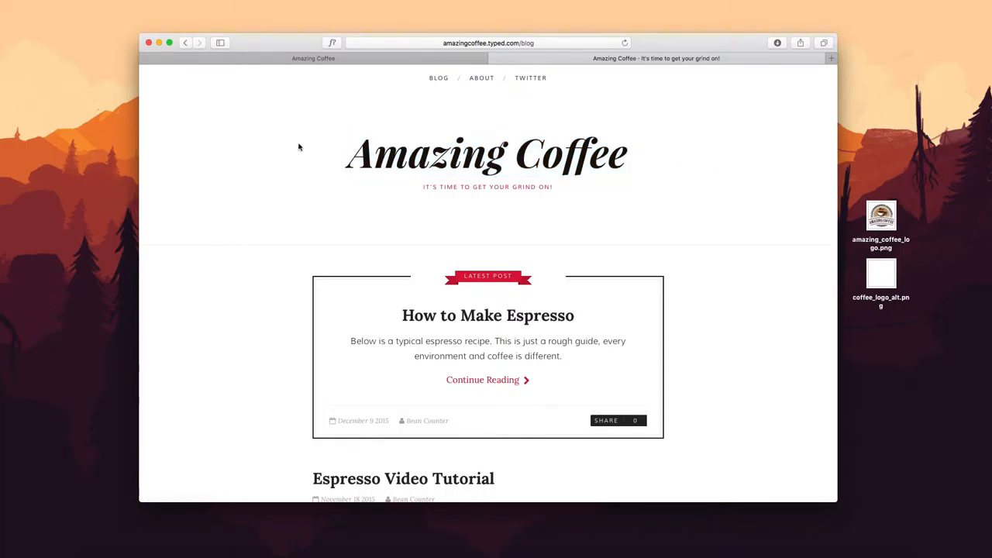
{"action": "mouse_move", "coordinate": [304, 147]}
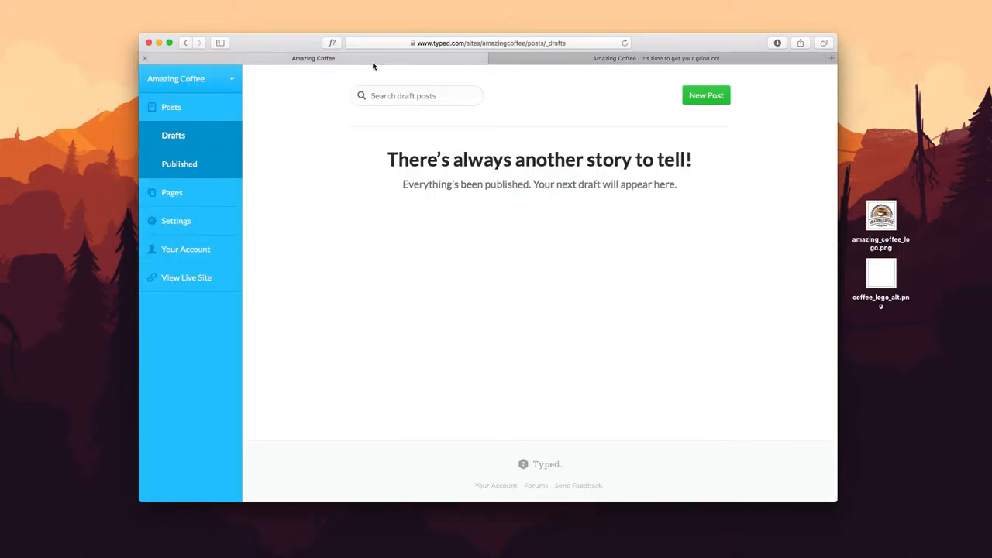
{"action": "mouse_move", "coordinate": [376, 114]}
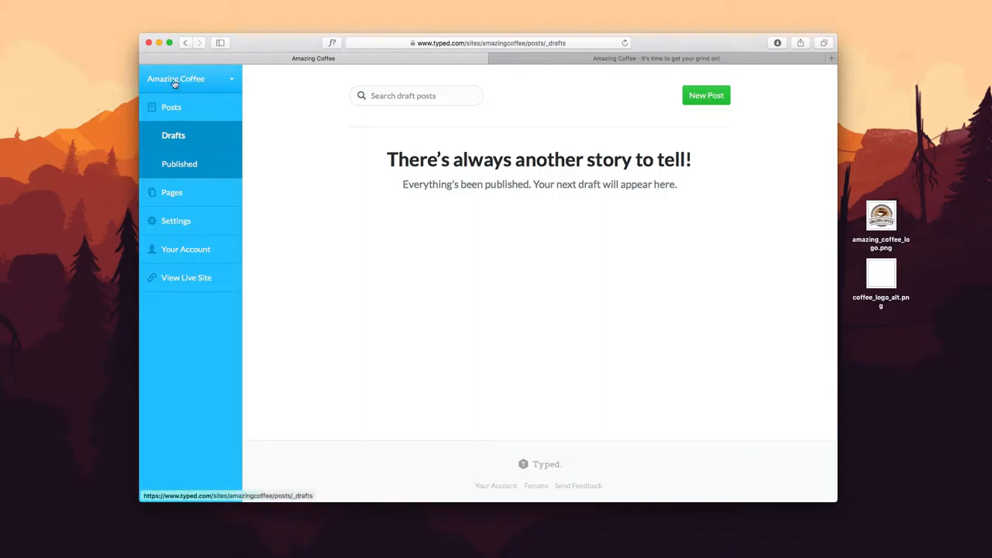
{"action": "mouse_move", "coordinate": [177, 220]}
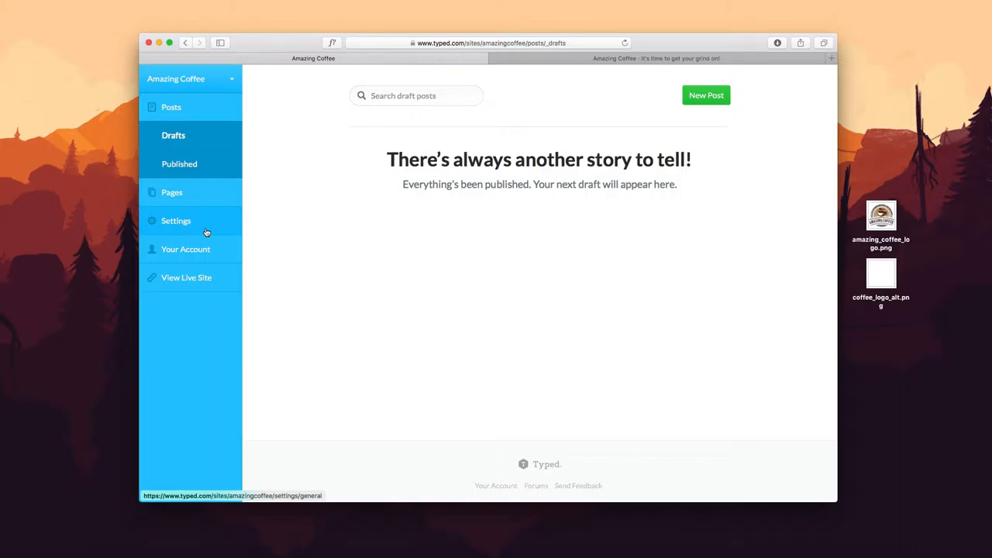
{"action": "left_click", "coordinate": [177, 221]}
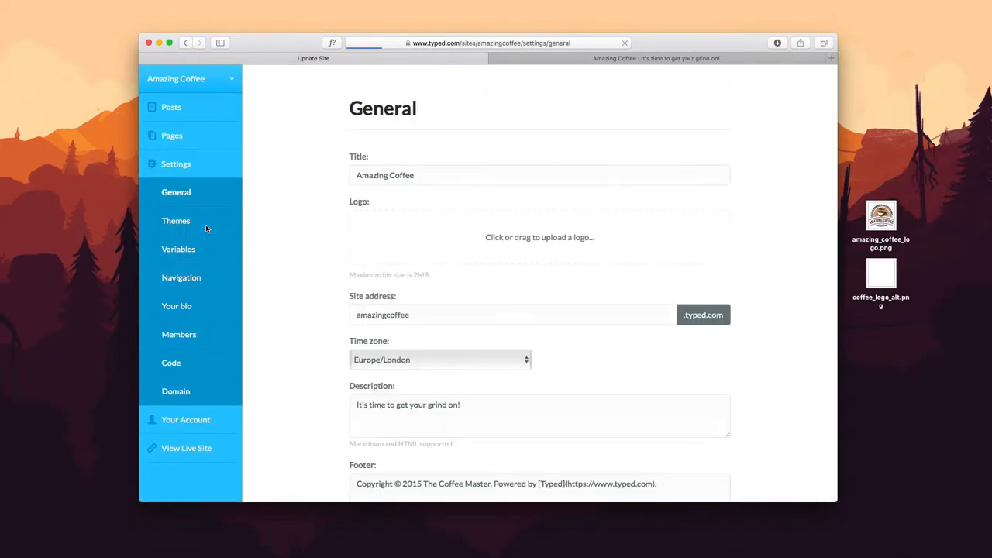
{"action": "mouse_move", "coordinate": [176, 192]}
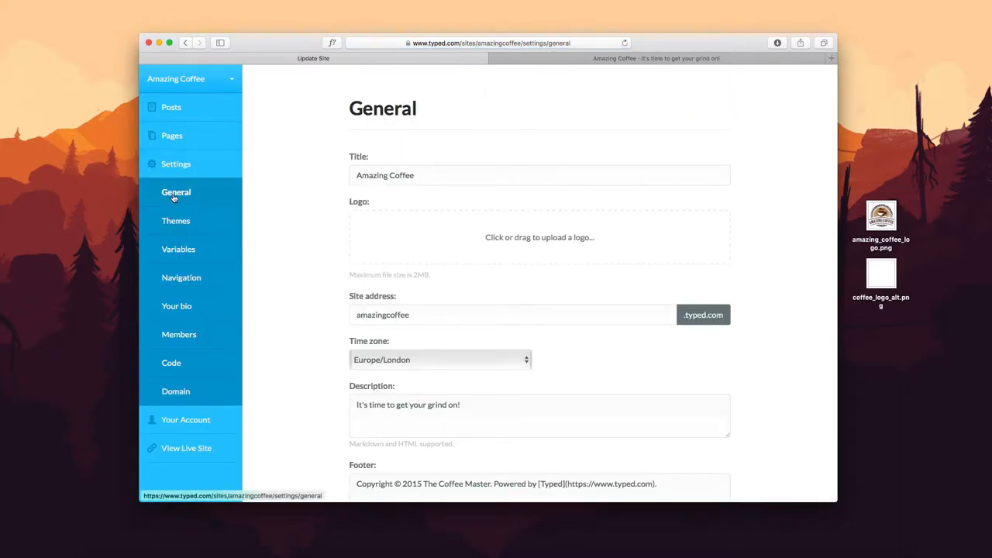
{"action": "mouse_move", "coordinate": [608, 239]}
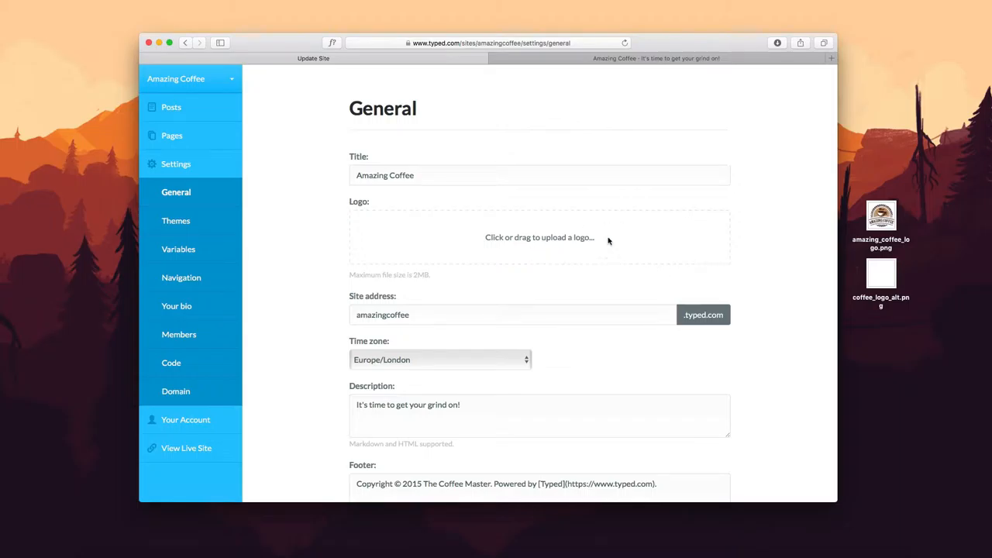
{"action": "mouse_move", "coordinate": [840, 231]}
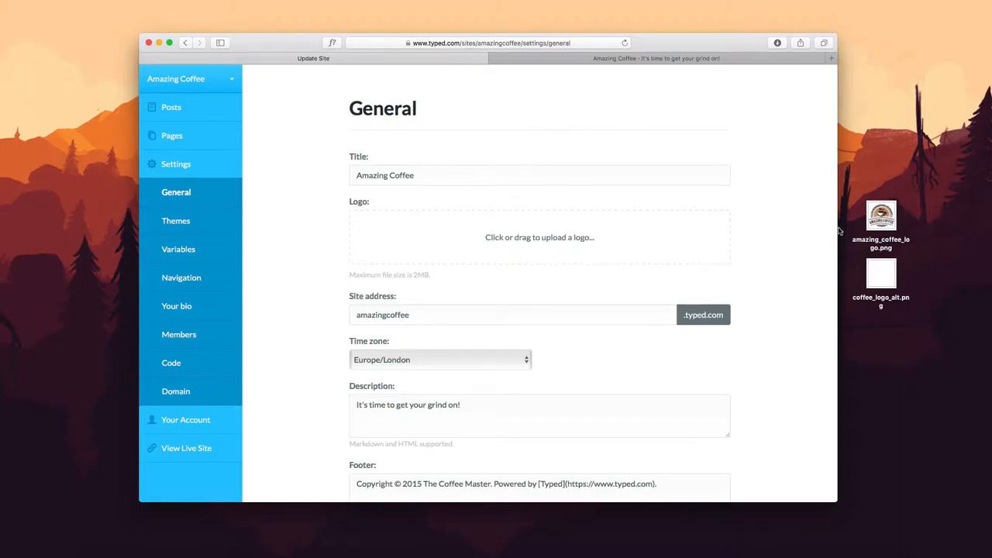
Drag the brown coffee logo into the Logo field, save the settings, and check it on the live blog.
{"action": "left_click_drag", "start_coordinate": [881, 217], "coordinate": [542, 235]}
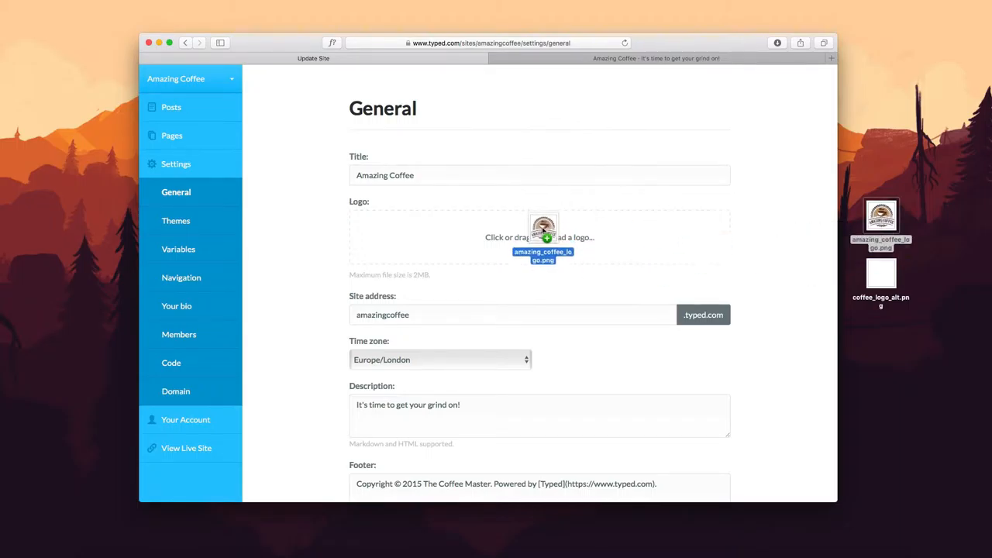
{"action": "left_click_drag", "start_coordinate": [881, 217], "coordinate": [543, 235]}
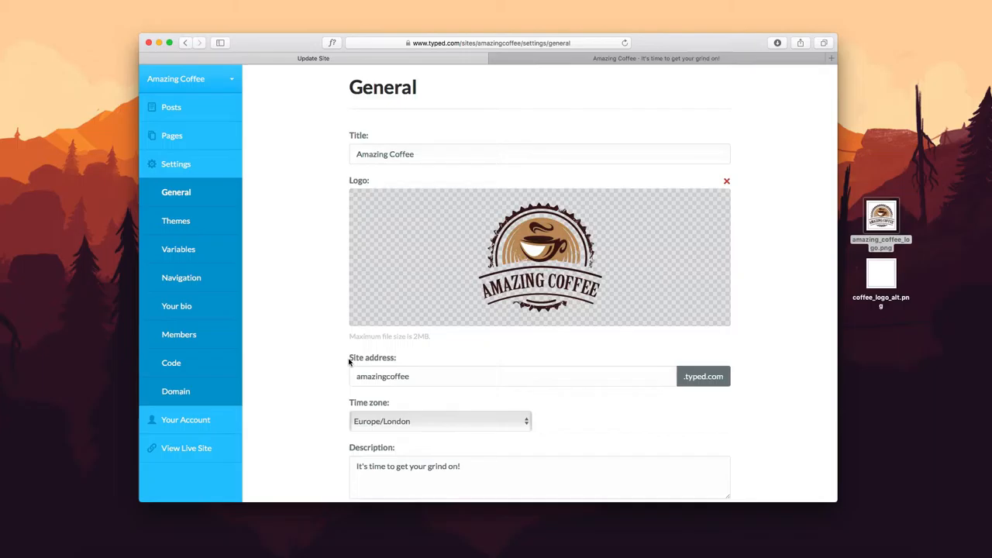
{"action": "left_click", "coordinate": [313, 59]}
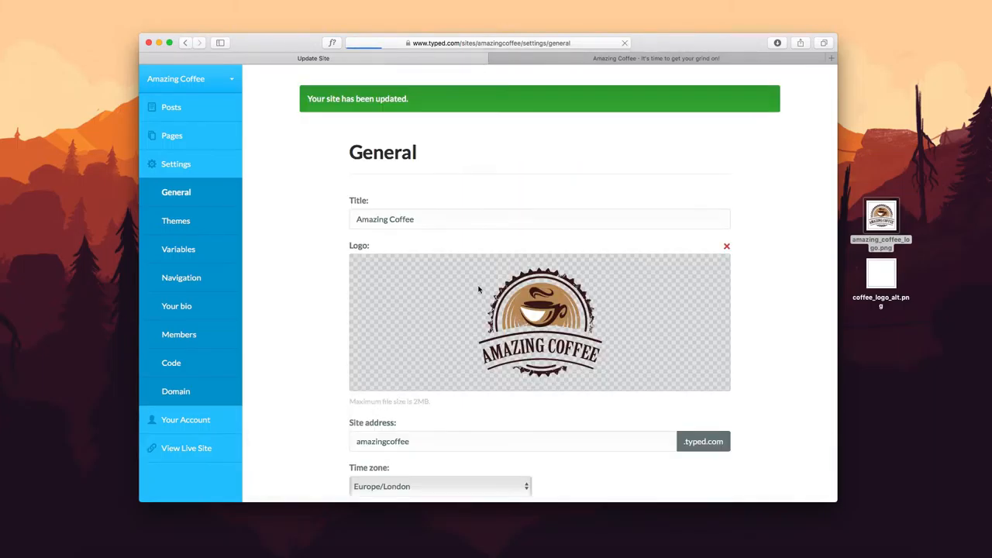
{"action": "left_click", "coordinate": [655, 59]}
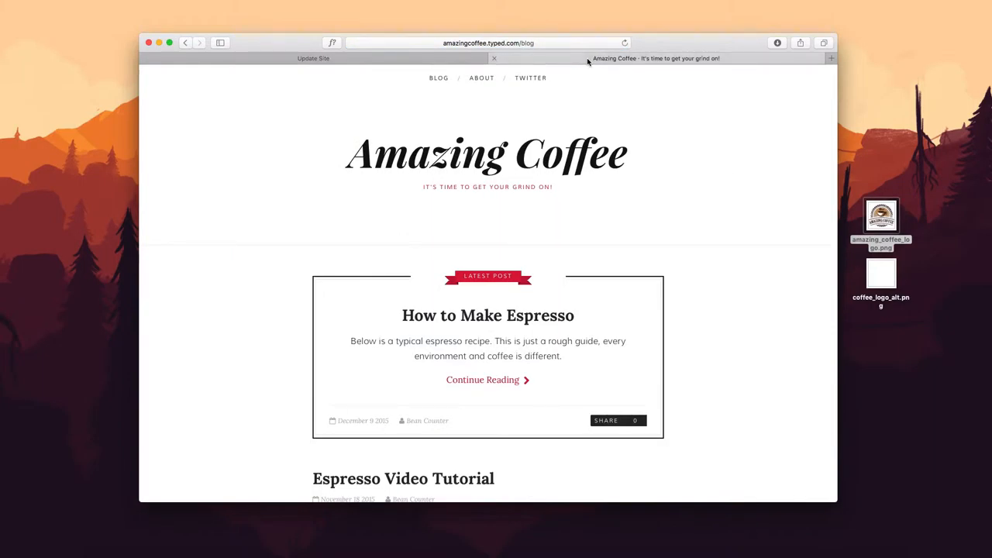
{"action": "left_click", "coordinate": [625, 43]}
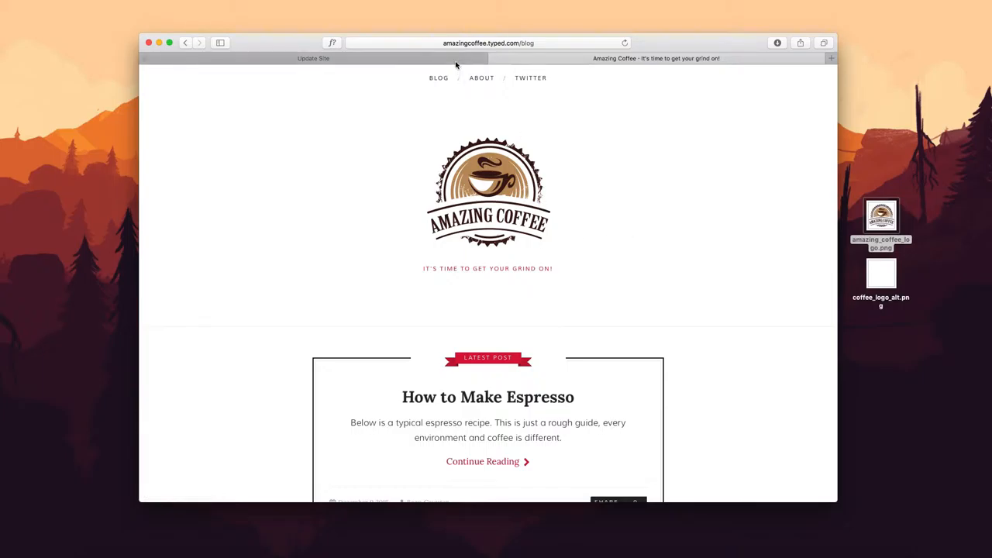
{"action": "mouse_move", "coordinate": [456, 65]}
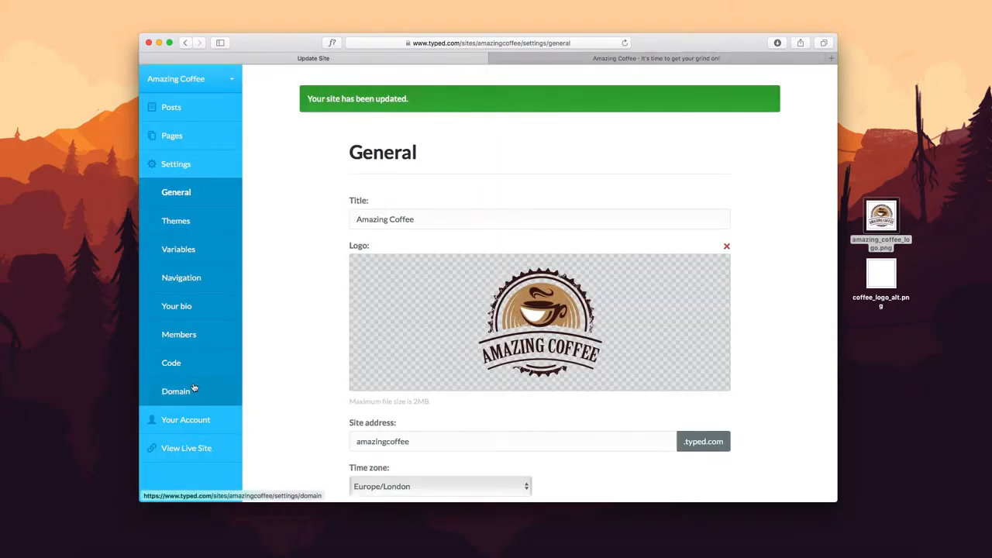
{"action": "mouse_move", "coordinate": [204, 225]}
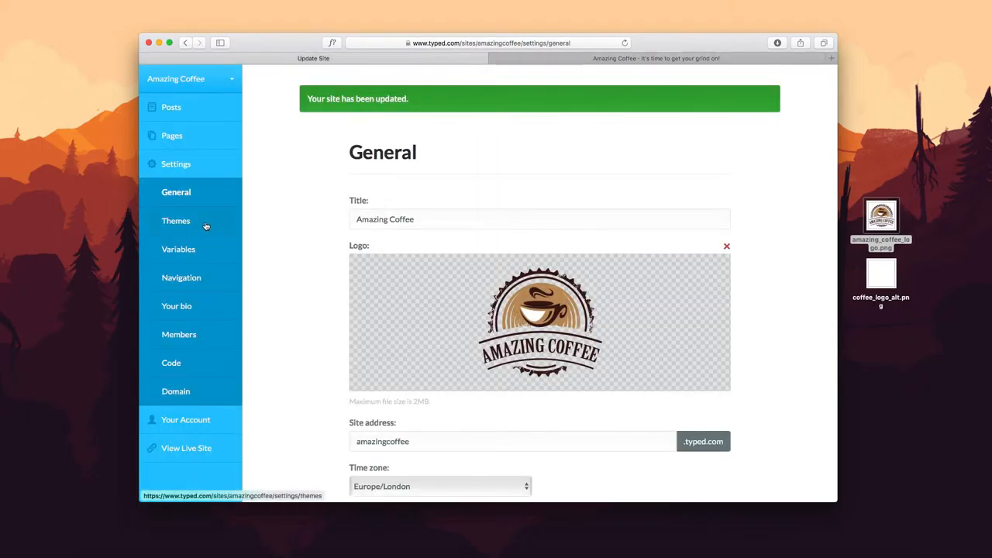
Apply the Emerald theme and review the live blog's new layout with the logo.
{"action": "left_click", "coordinate": [177, 220]}
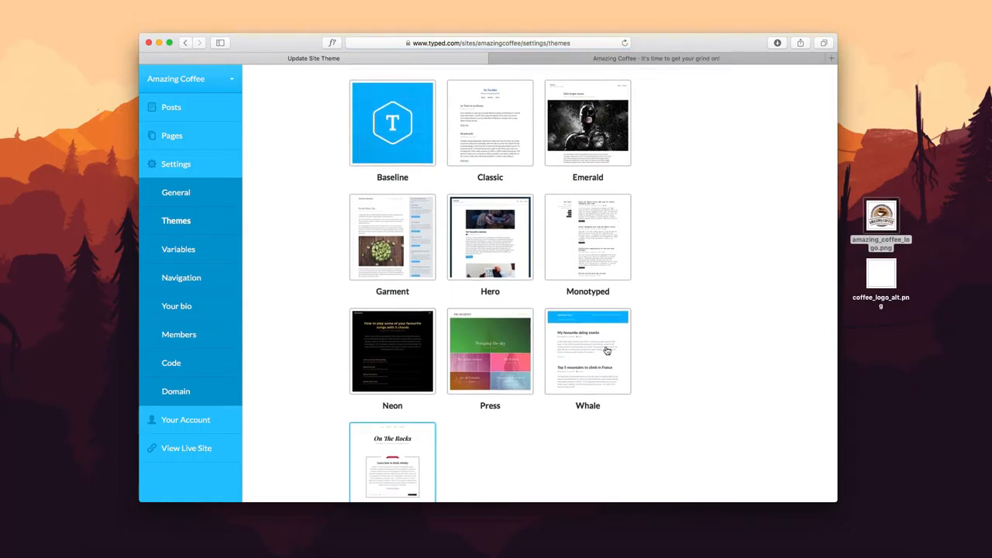
{"action": "mouse_move", "coordinate": [590, 160]}
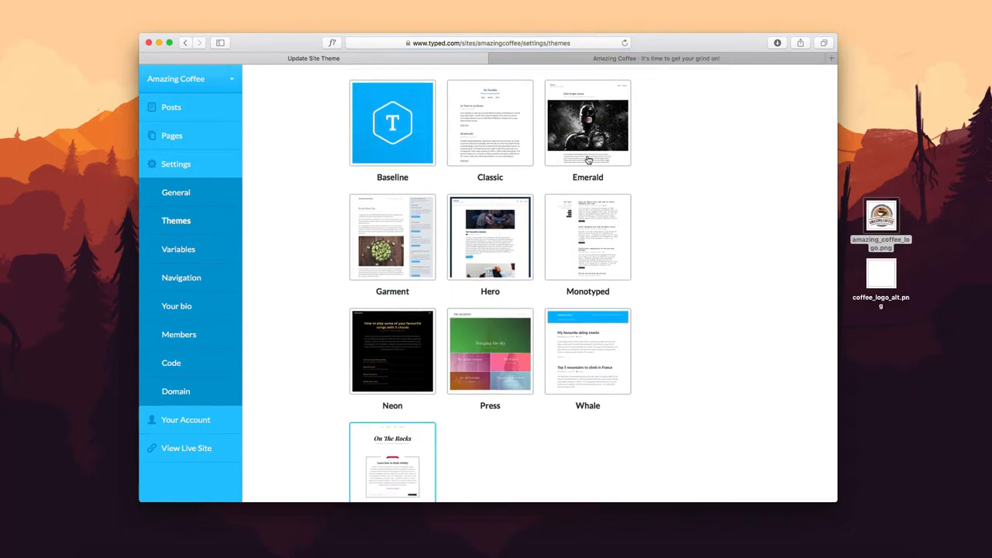
{"action": "mouse_move", "coordinate": [499, 332]}
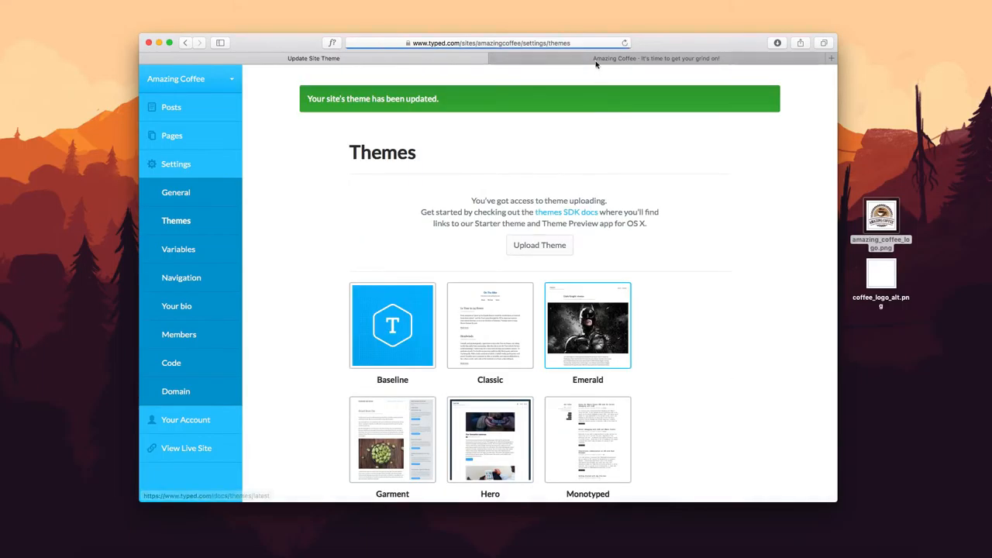
{"action": "left_click", "coordinate": [657, 59]}
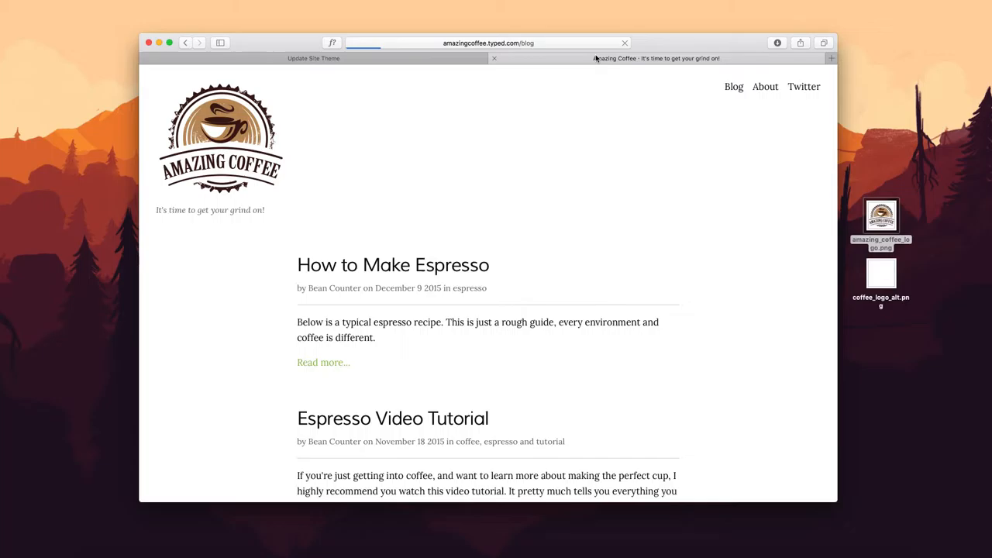
{"action": "scroll", "scroll_direction": "down", "scroll_amount": 3}
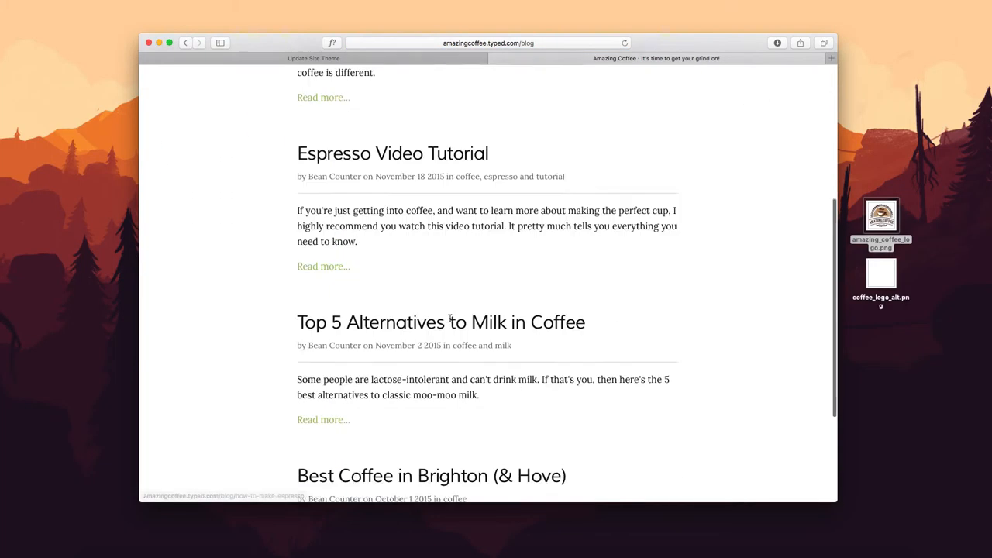
{"action": "scroll", "scroll_direction": "up", "scroll_amount": 3}
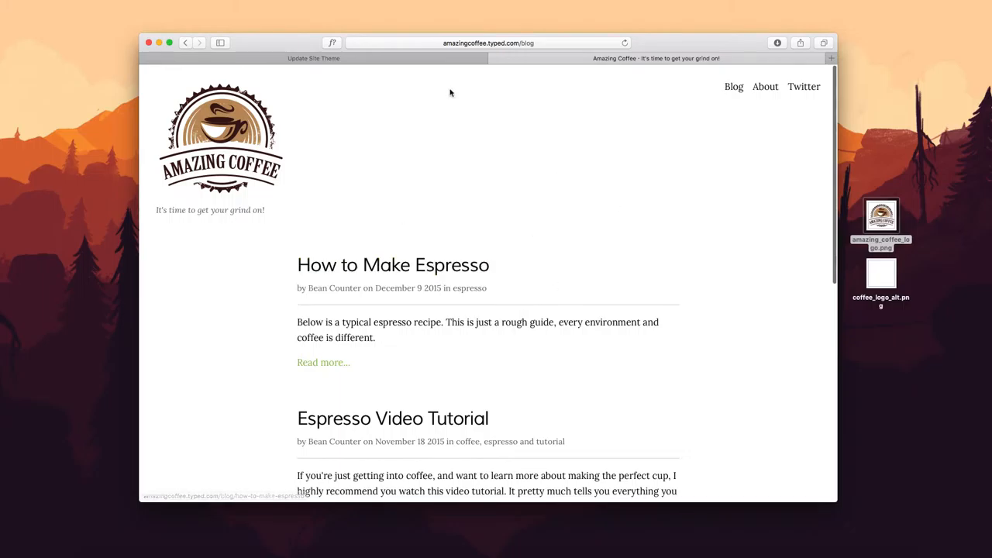
{"action": "left_click", "coordinate": [313, 59]}
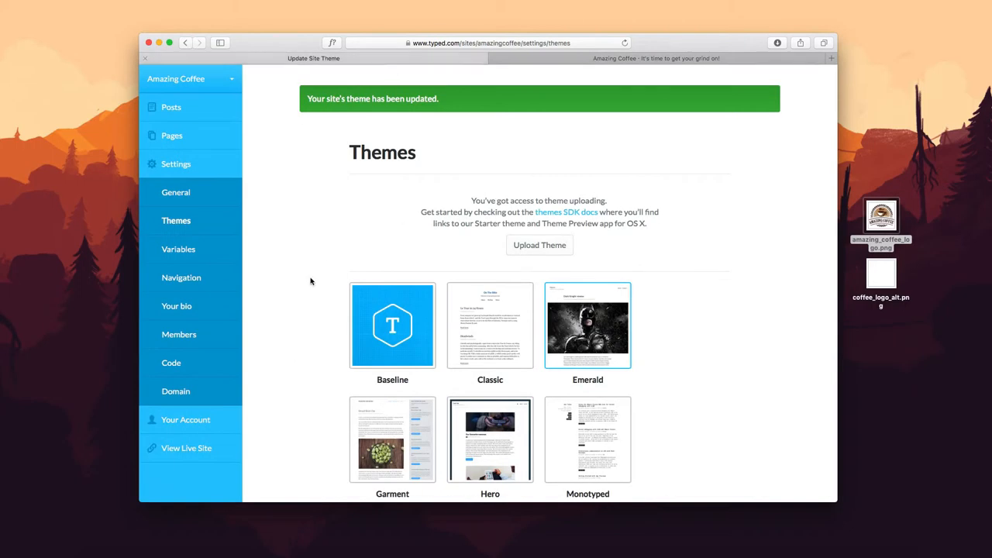
Apply the dark Neon theme and check the live blog's gold headings.
{"action": "scroll", "scroll_direction": "down", "scroll_amount": 3}
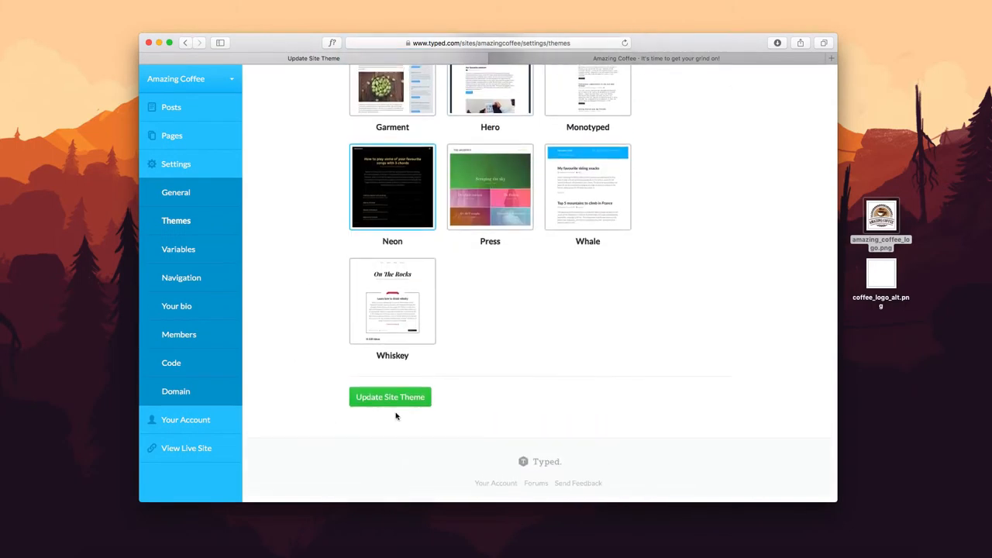
{"action": "left_click", "coordinate": [656, 57]}
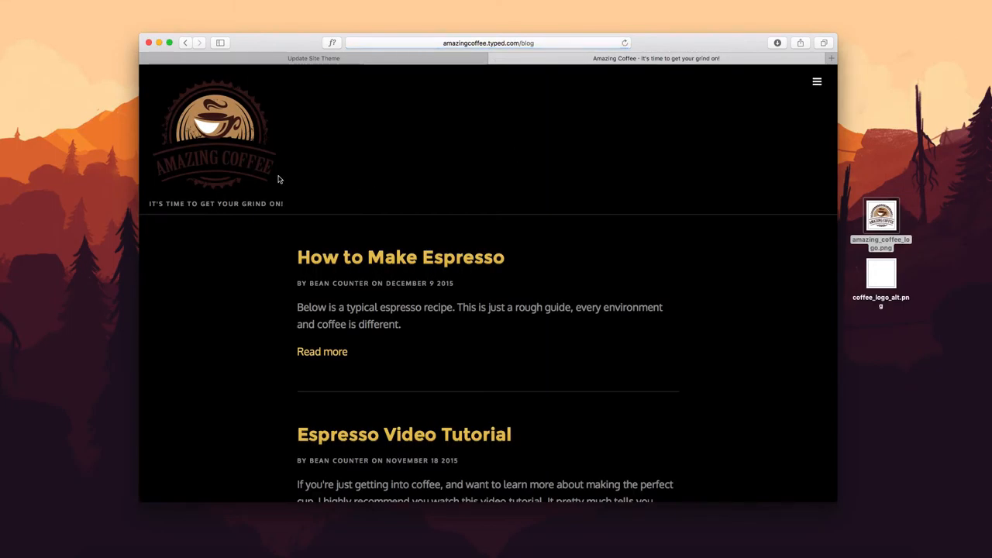
{"action": "scroll", "scroll_direction": "down", "scroll_amount": 3}
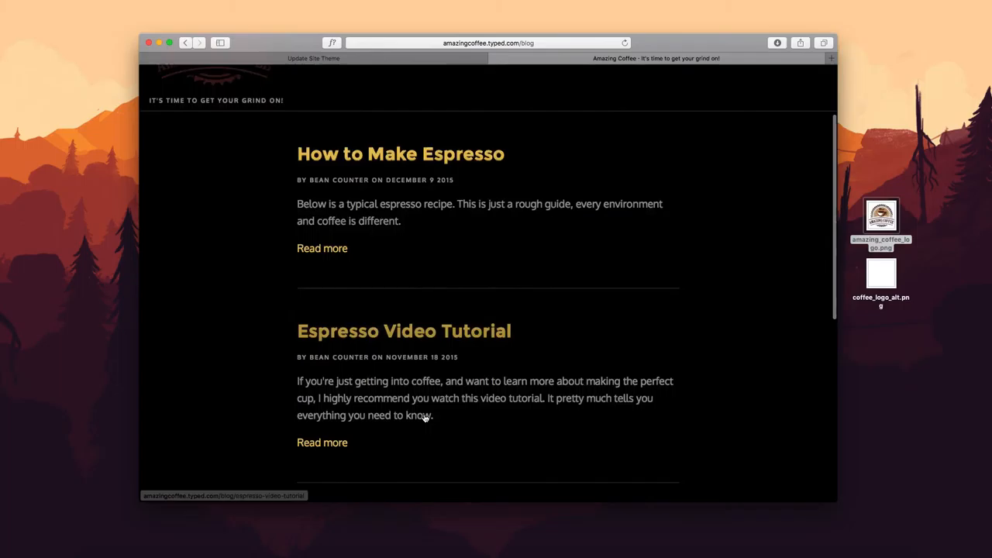
{"action": "left_click", "coordinate": [313, 59]}
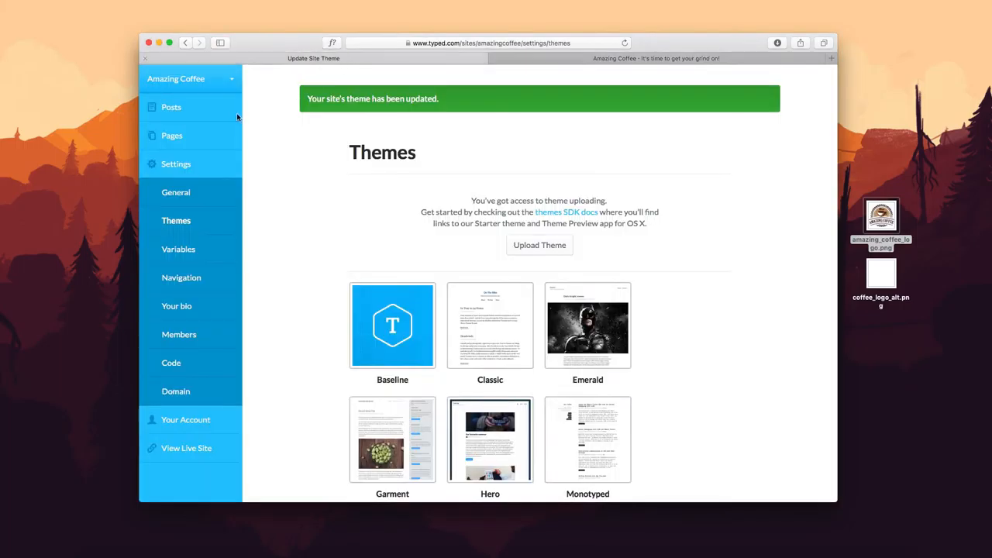
Remove the brown logo, upload coffee_logo_alt.png as the white Coffee logo, and save General settings.
{"action": "left_click", "coordinate": [177, 192]}
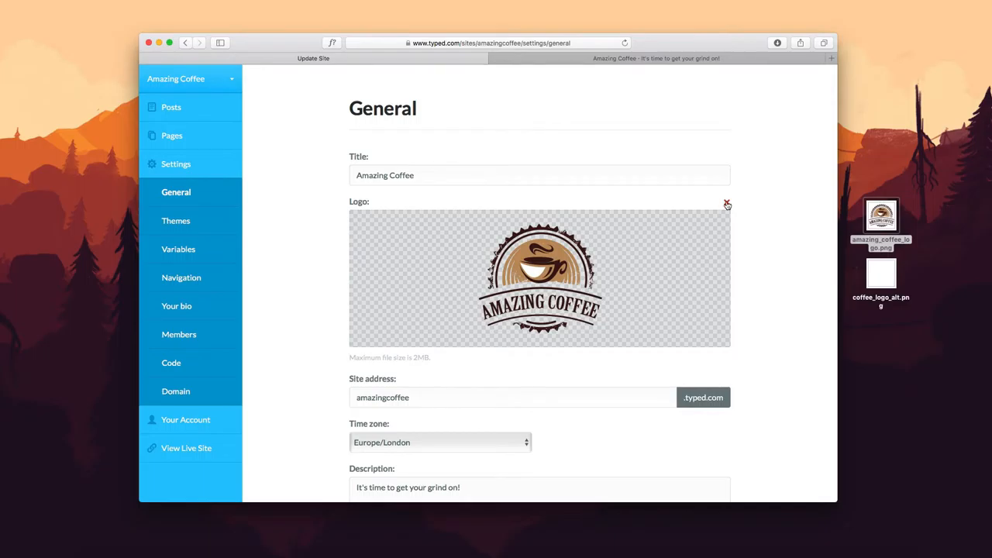
{"action": "left_click", "coordinate": [725, 205]}
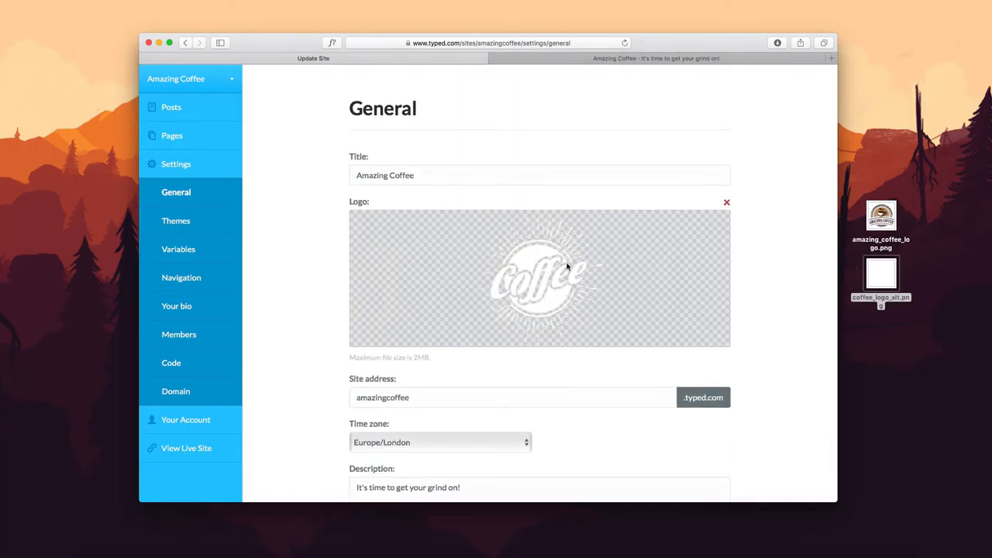
{"action": "left_click", "coordinate": [725, 201]}
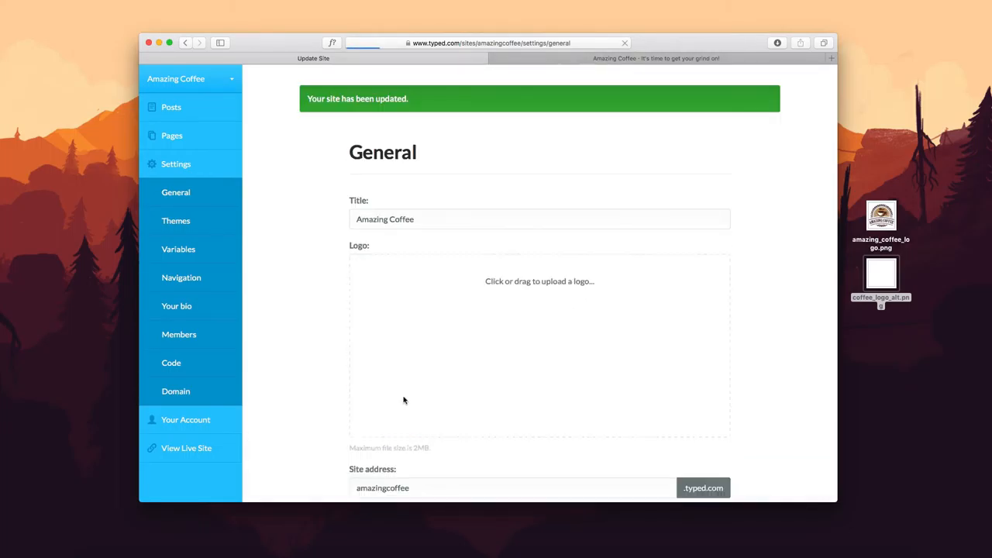
{"action": "left_click", "coordinate": [658, 59]}
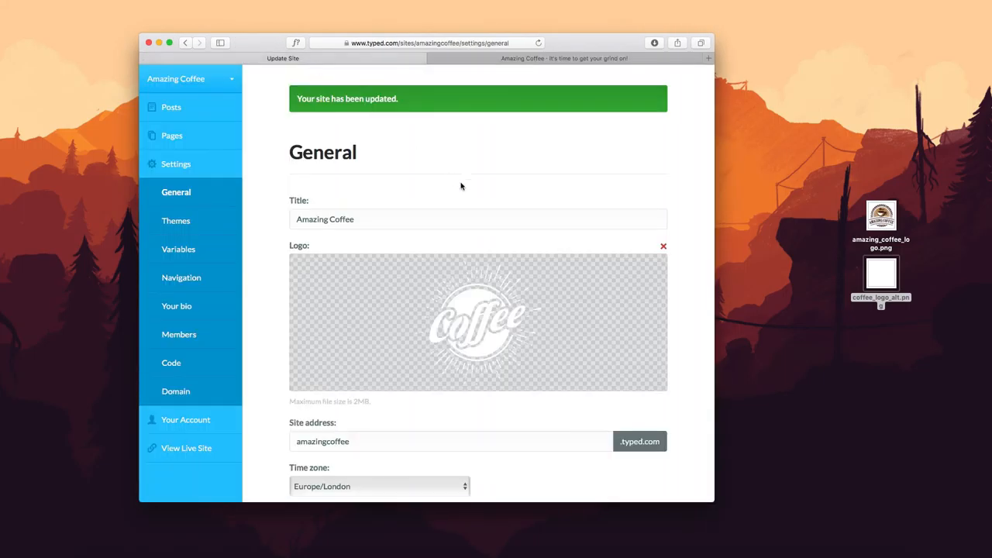
{"action": "scroll", "scroll_direction": "down", "scroll_amount": 3}
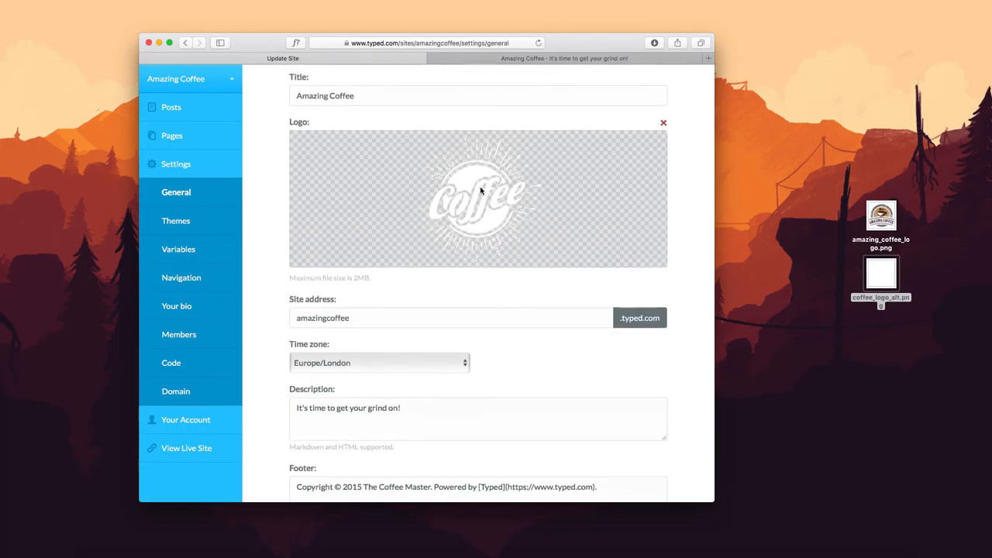